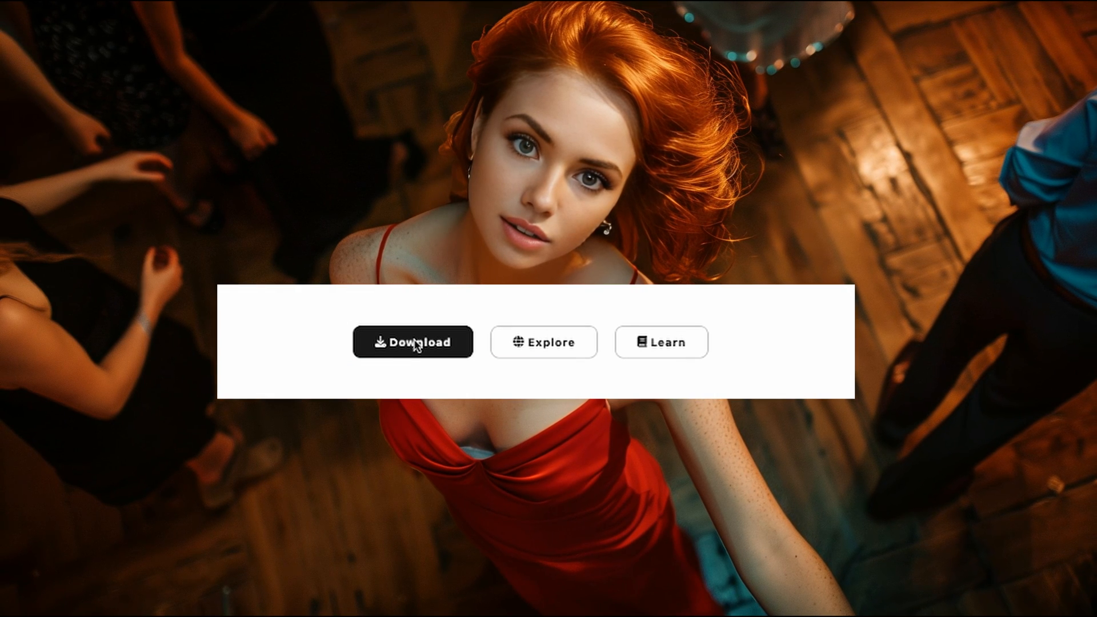
# From pinokio.computer's Mac install instructions, download the Pinokio installer for M1/M2/M3 Macs
pyautogui.click(416, 343)
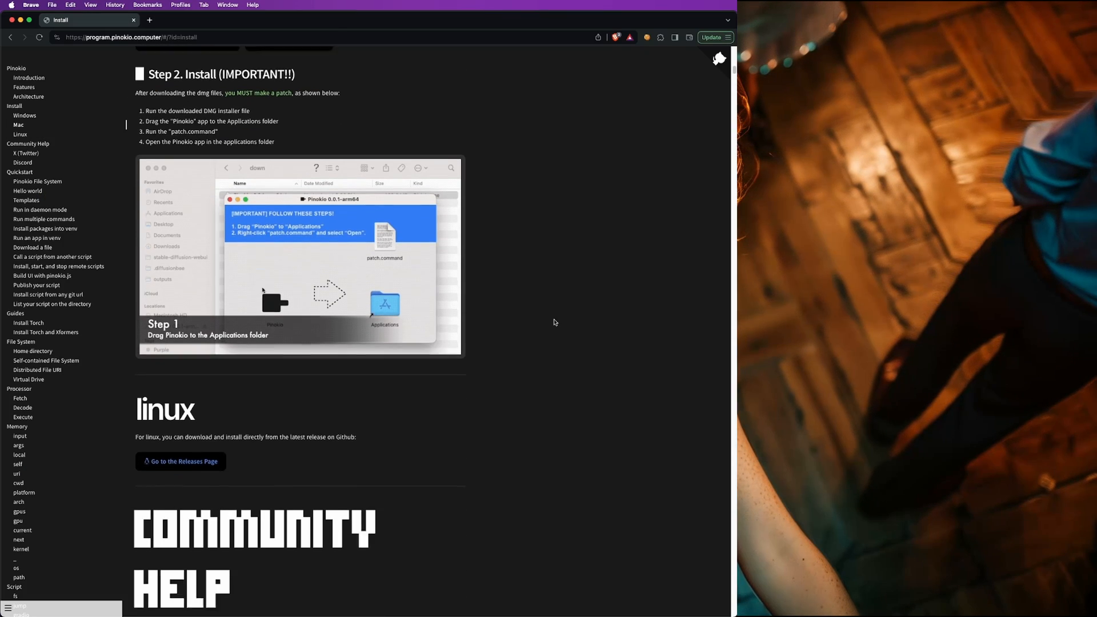
pyautogui.scroll(-3)
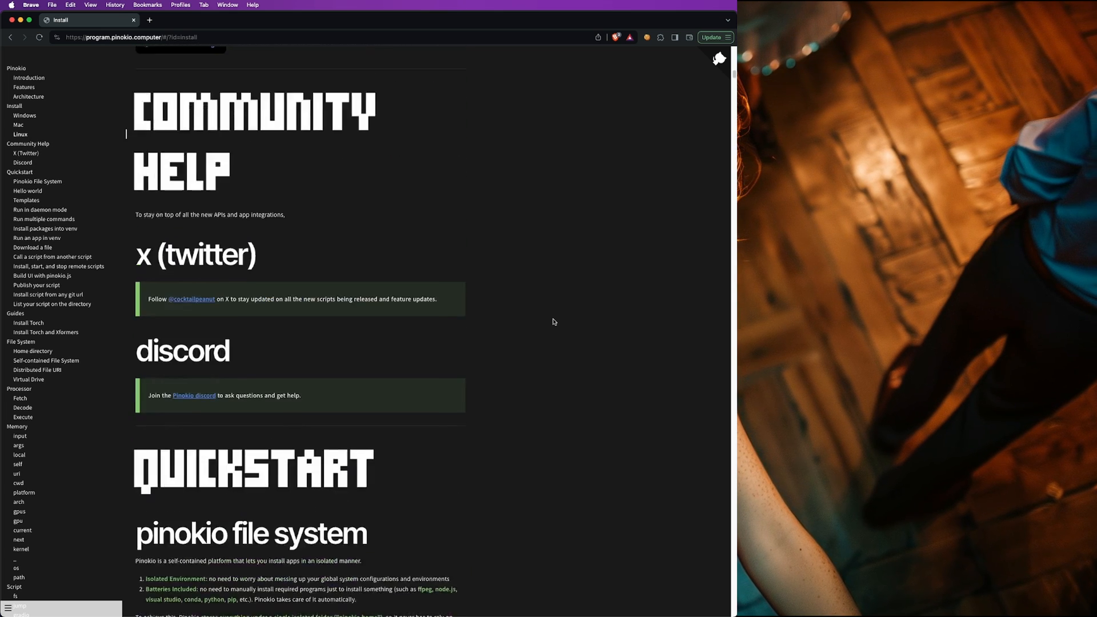
pyautogui.click(14, 105)
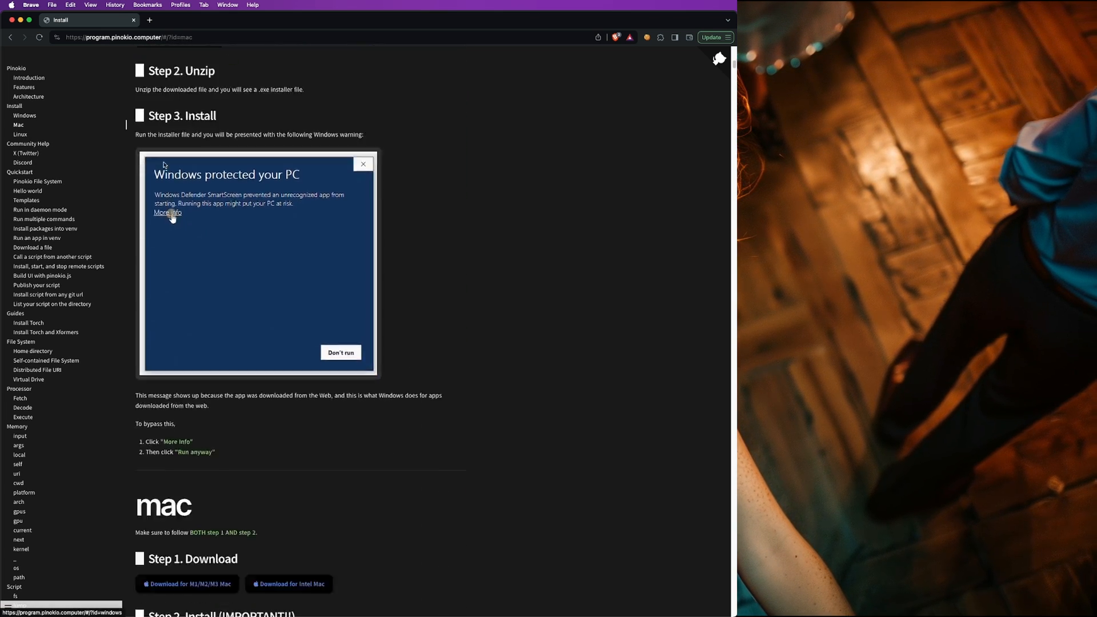
pyautogui.scroll(-3)
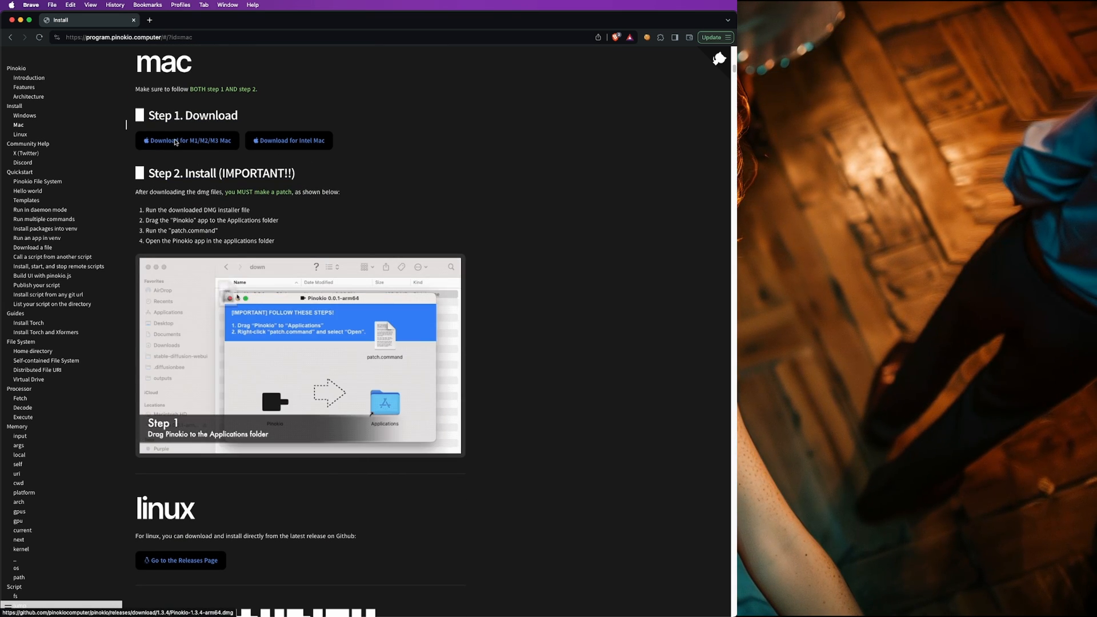
pyautogui.click(178, 141)
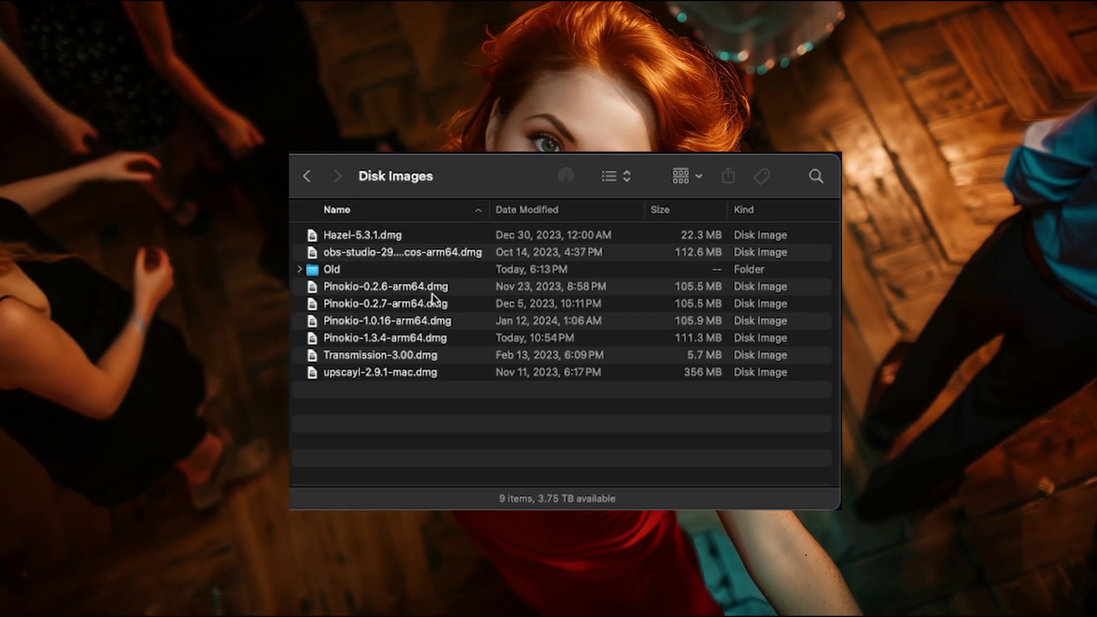
# Select Pinokio-1.3.4-arm64.dmg in Finder's Disk Images folder
pyautogui.click(378, 338)
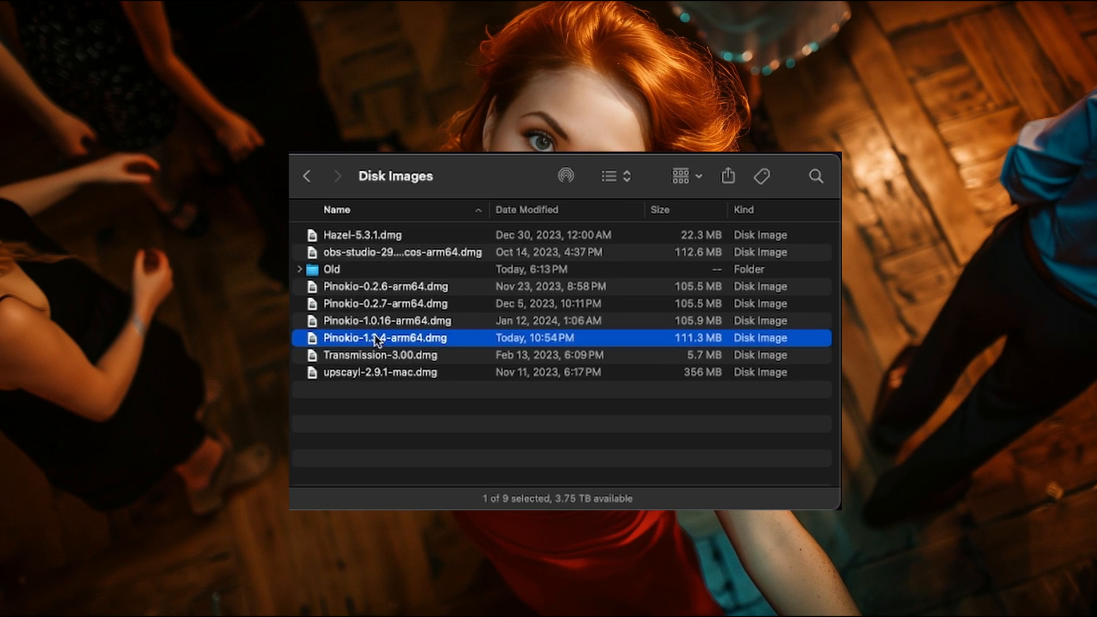
pyautogui.moveTo(458, 341)
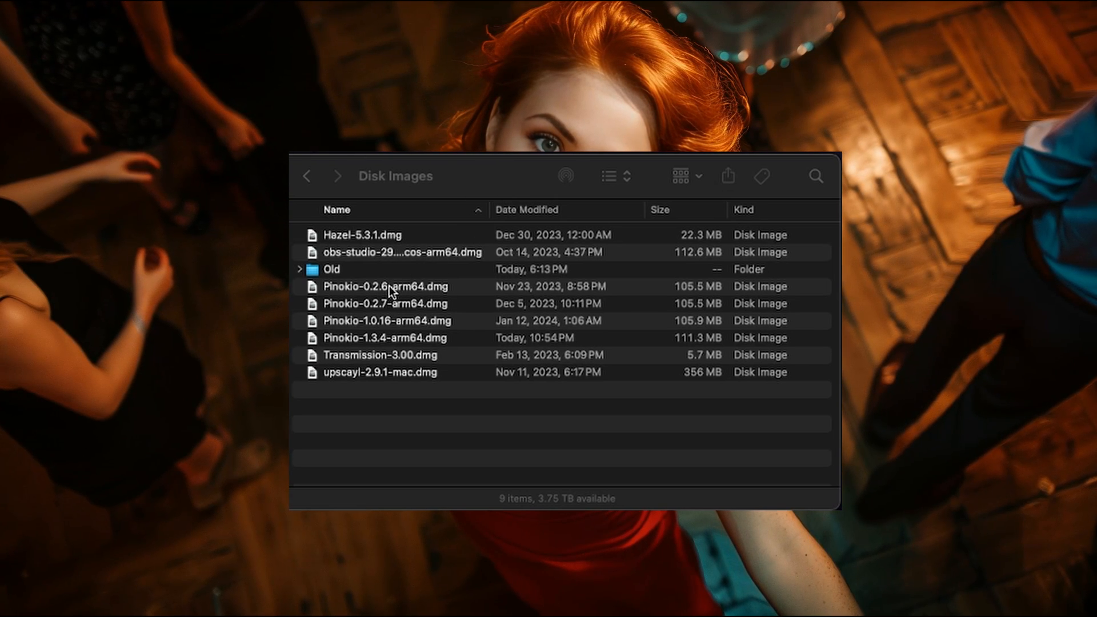
pyautogui.moveTo(431, 299)
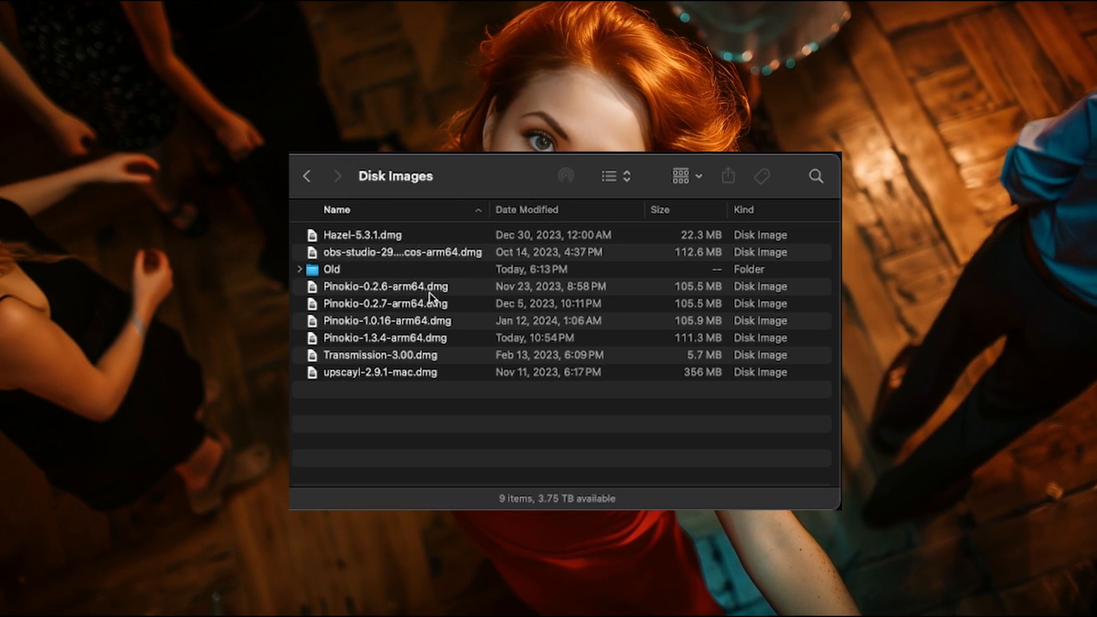
pyautogui.click(378, 339)
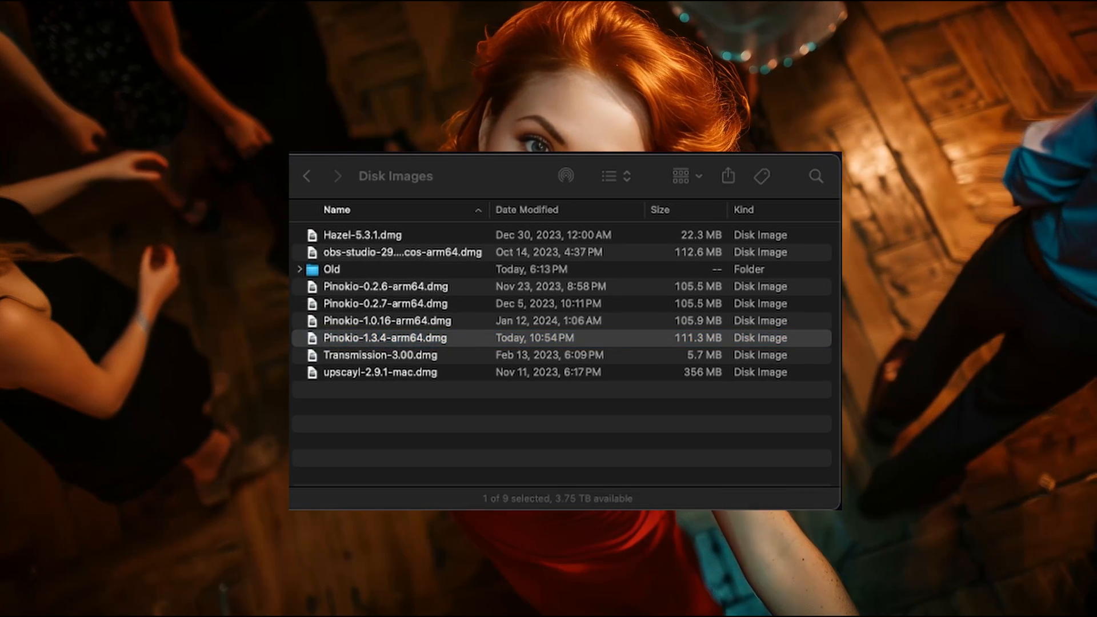
# Mount Pinokio-1.3.4-arm64.dmg, copy Pinokio.app to Applications, and bring up patch.command's options
pyautogui.doubleClick(385, 337)
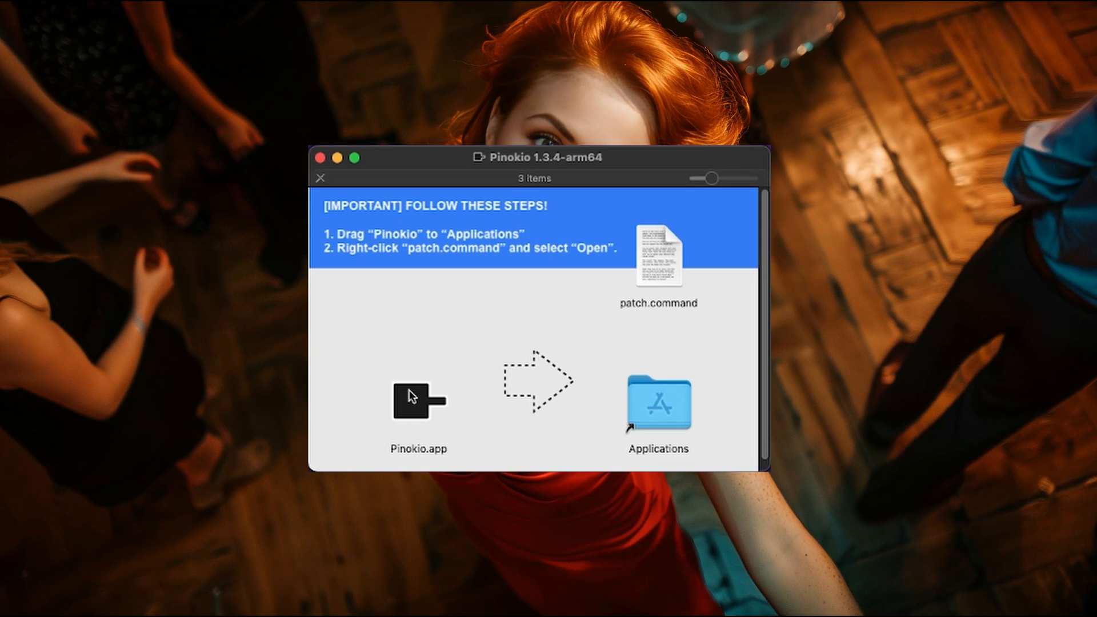
pyautogui.moveTo(418, 402); pyautogui.dragTo(650, 401)
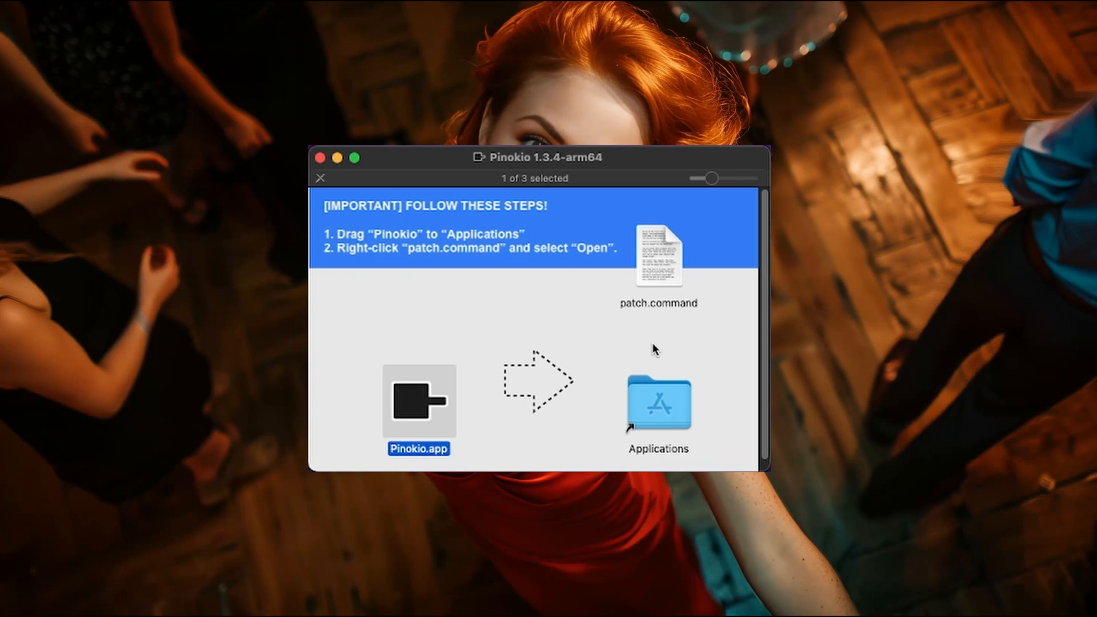
pyautogui.moveTo(654, 242)
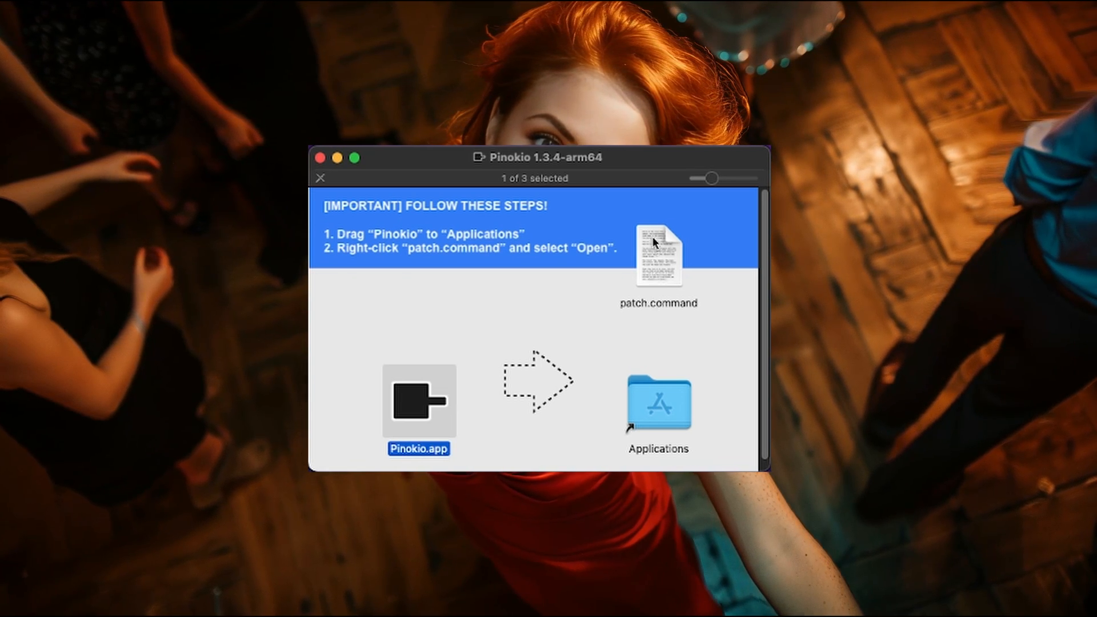
pyautogui.rightClick(658, 251)
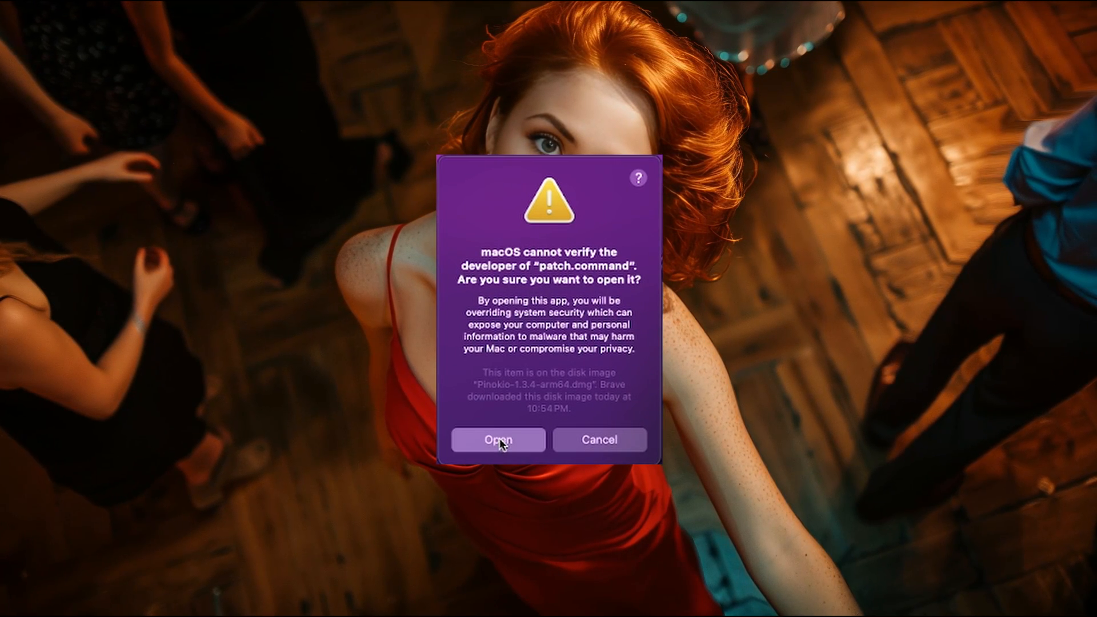
# Run patch.command anyway despite the unverified developer warning
pyautogui.click(498, 440)
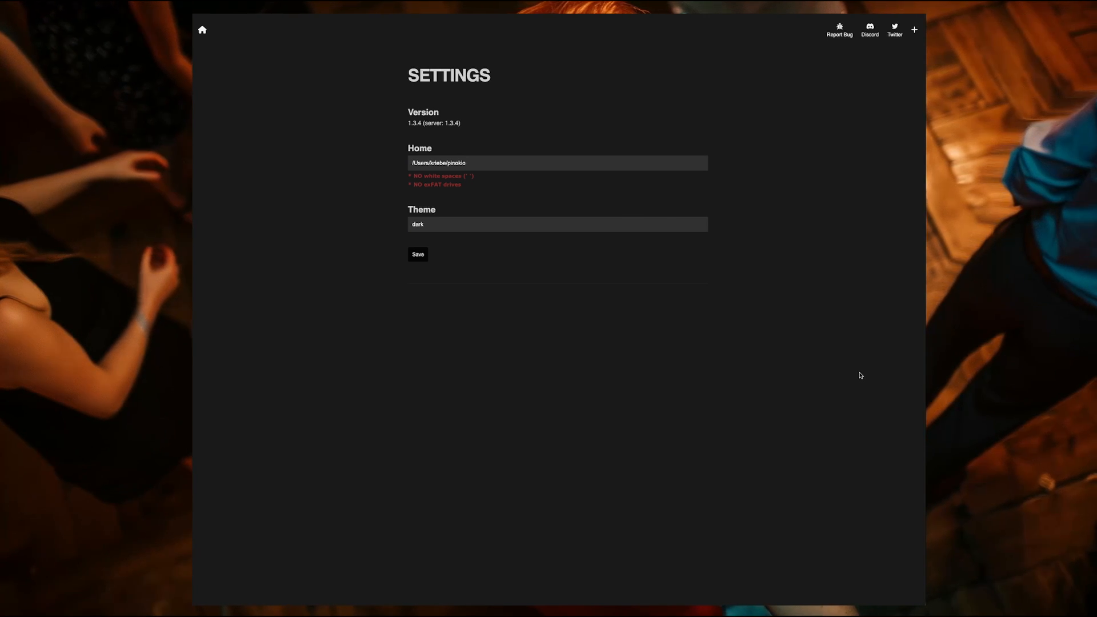
# Keep the dark theme and default home folder and save Pinokio's first-run settings
pyautogui.click(558, 224)
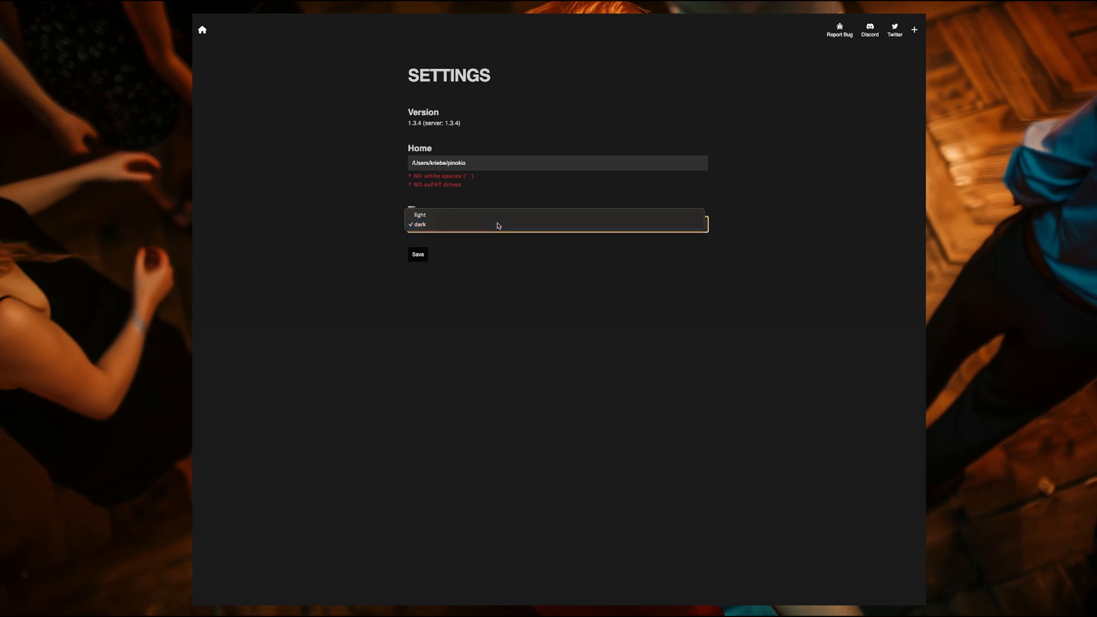
pyautogui.click(418, 224)
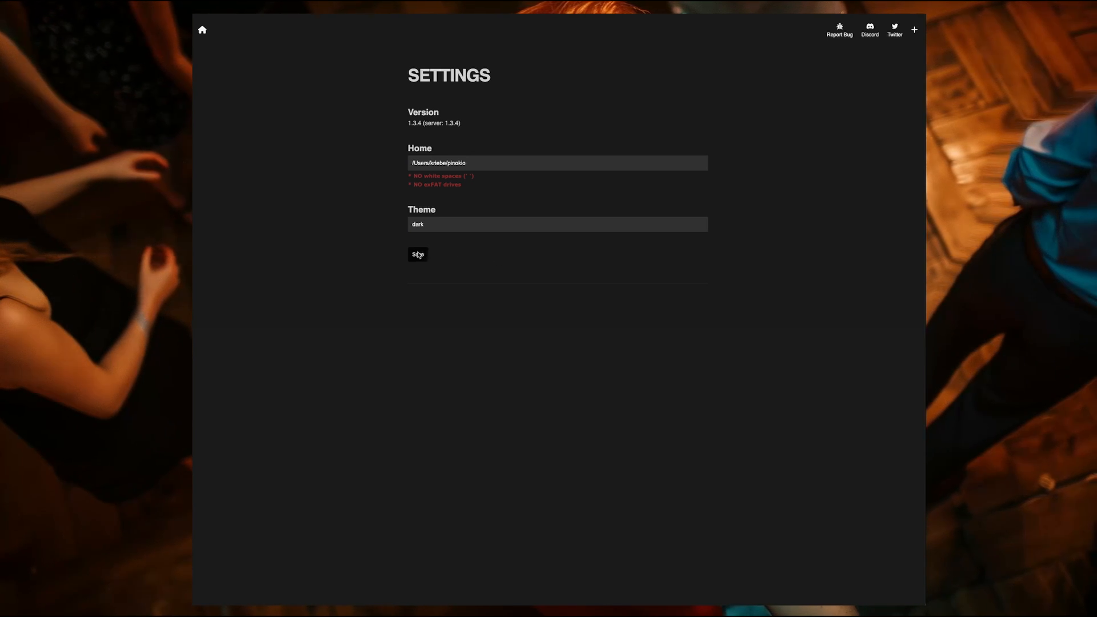
pyautogui.click(418, 253)
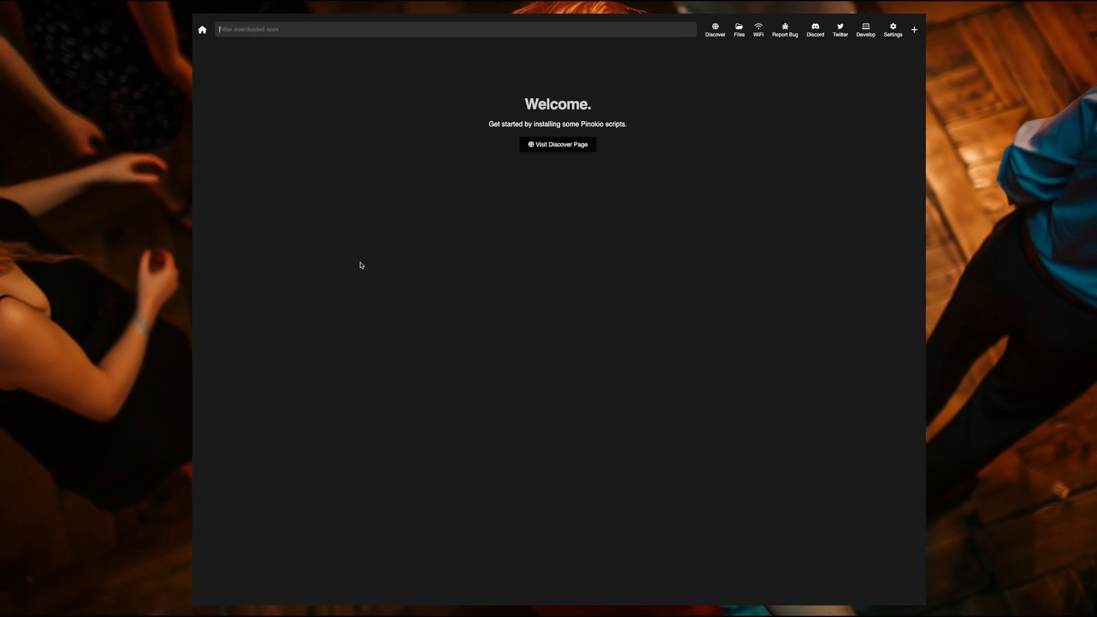
pyautogui.moveTo(354, 258)
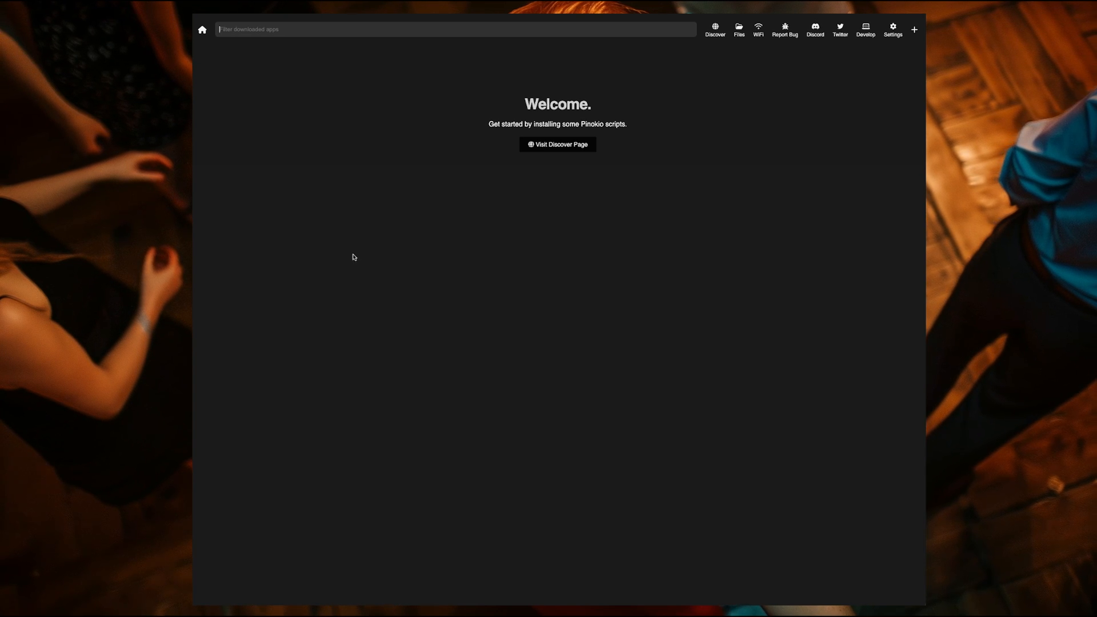
pyautogui.moveTo(698, 181)
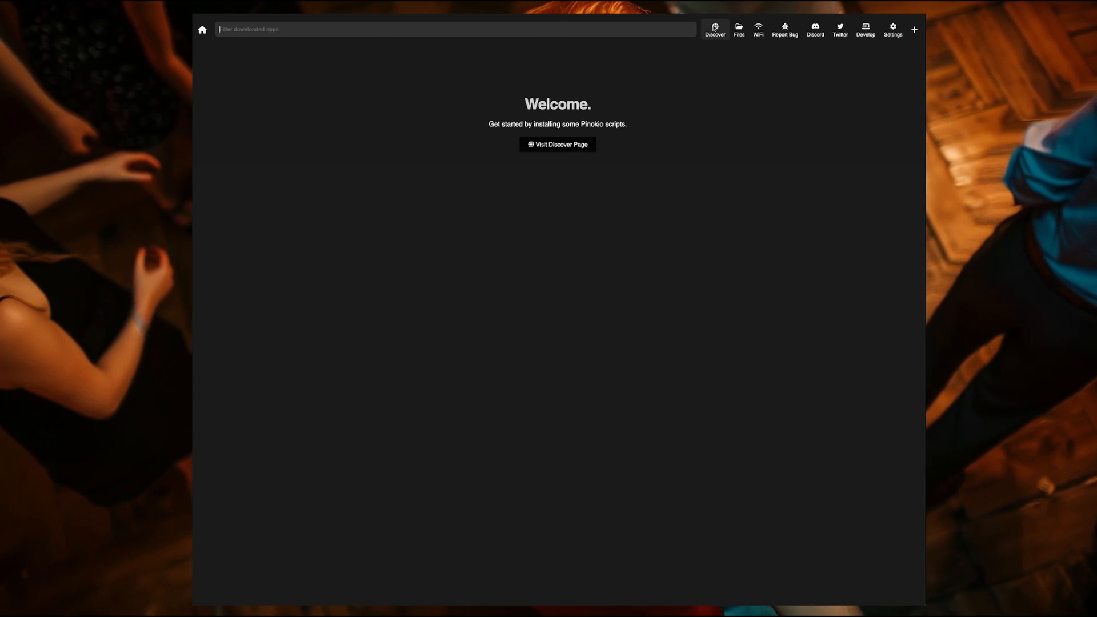
# Go to Pinokio's Discover page of installable scripts
pyautogui.click(557, 144)
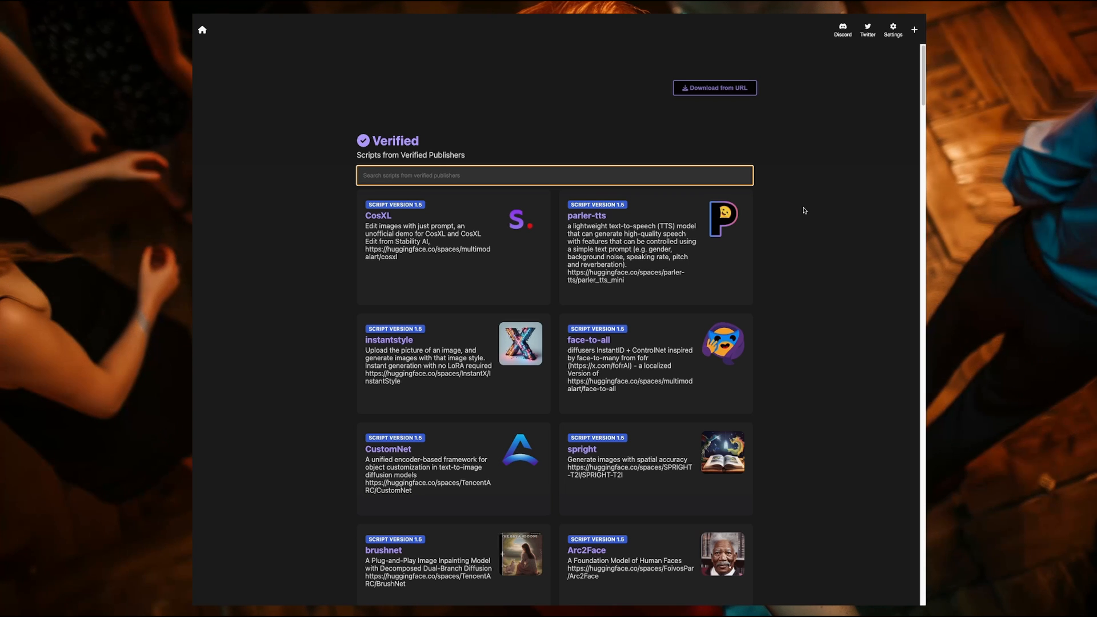
# Filter verified scripts by 'face' and open the FaceFusion 2.5.1 script page
pyautogui.write('facefu')
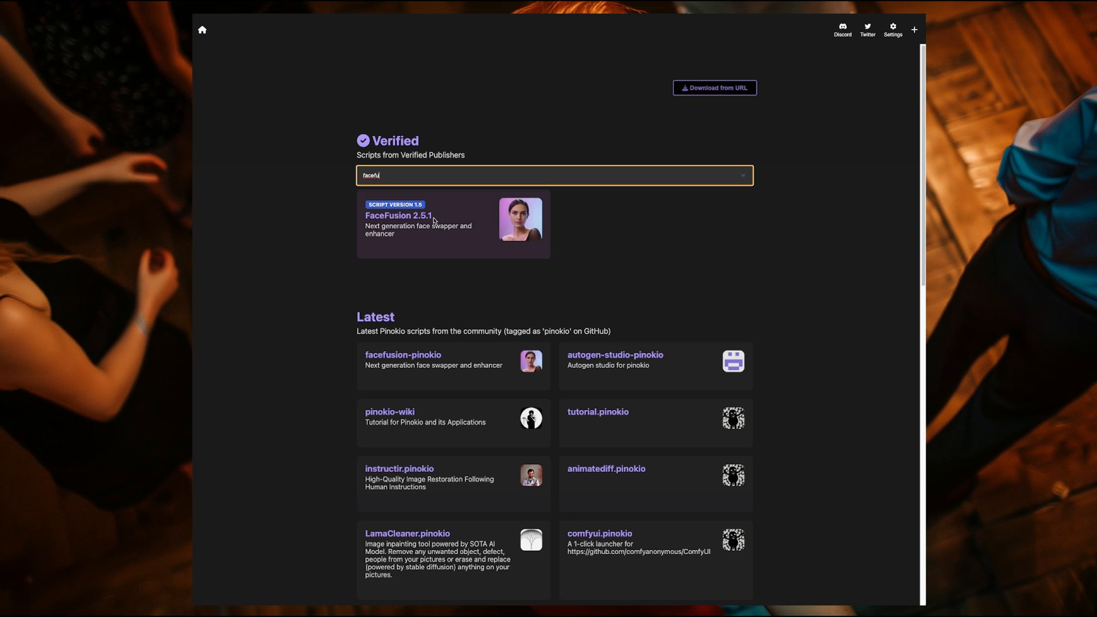
pyautogui.click(420, 222)
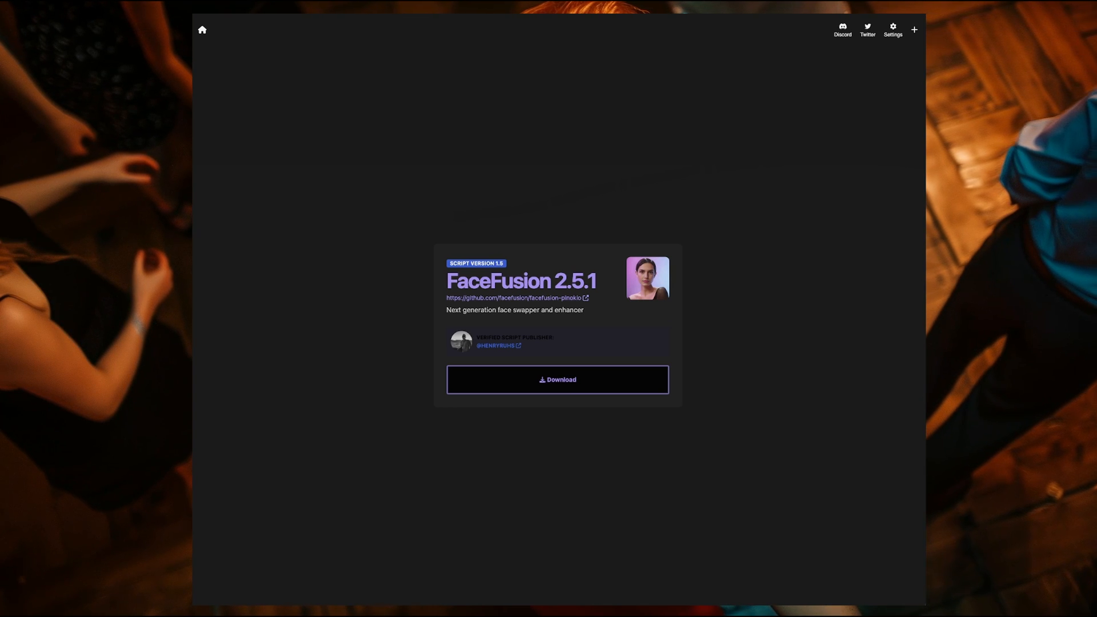
pyautogui.moveTo(587, 378)
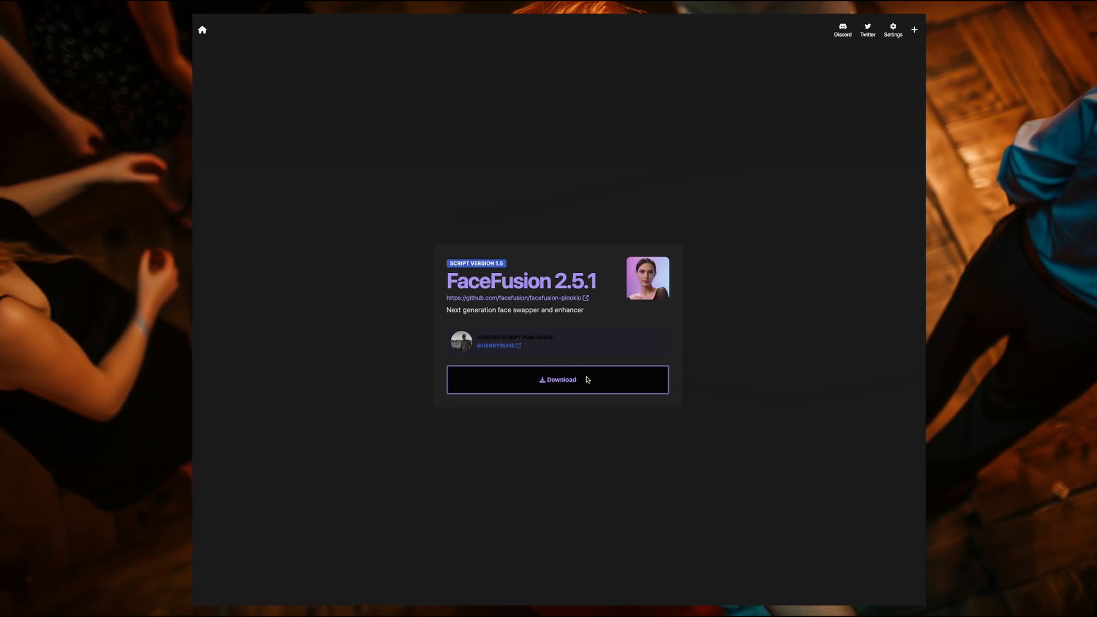
# Download the FaceFusion 2.5.1 script
pyautogui.click(558, 379)
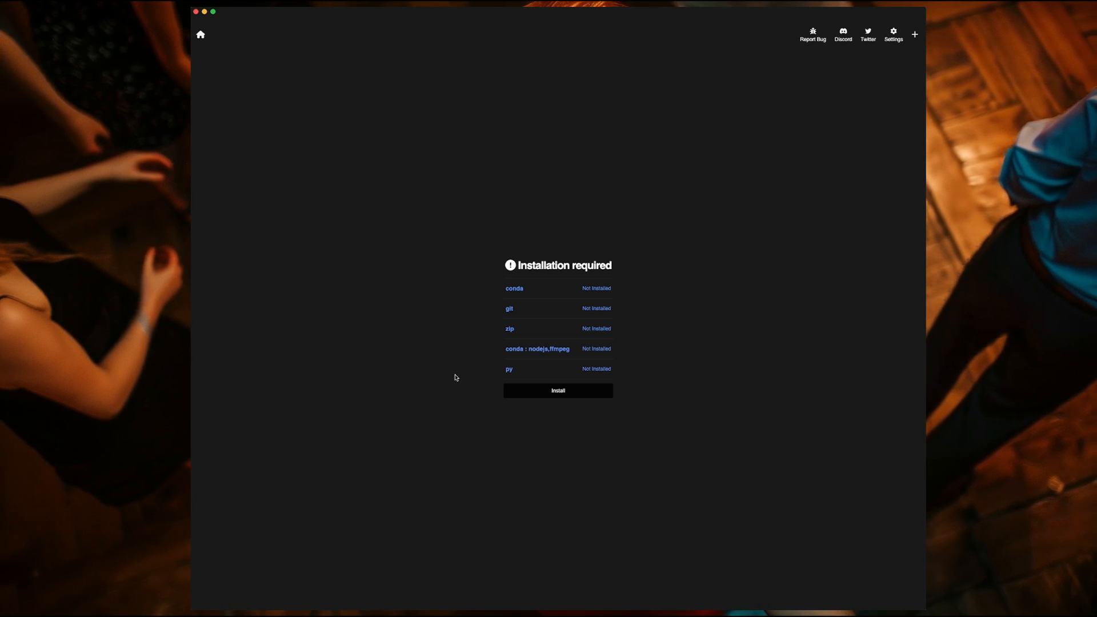
# Install the missing conda, git, zip, nodejs/ffmpeg and py requirements
pyautogui.click(558, 391)
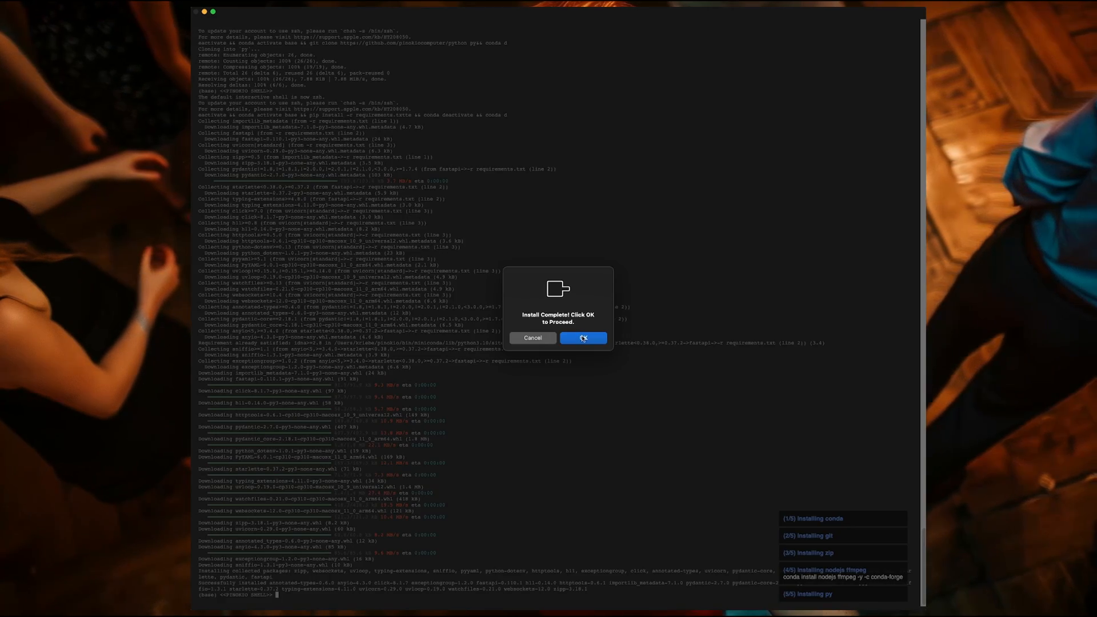
# Confirm the prerequisite install is complete, reaching the save prompt for facefusion-pinokio.git
pyautogui.click(583, 337)
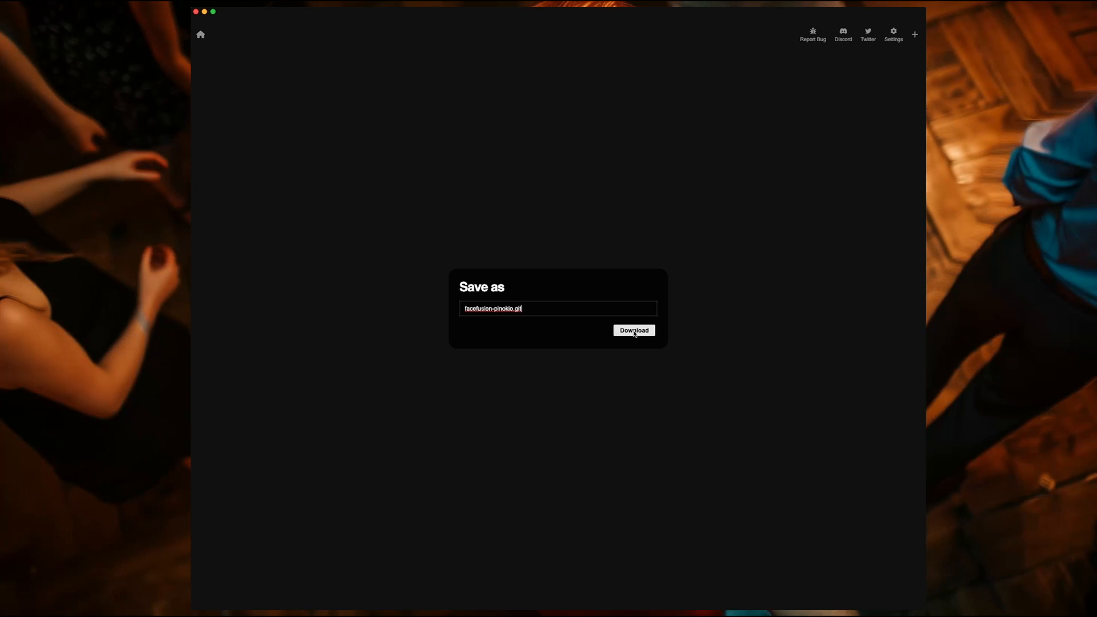
# Download FaceFusion under the suggested name and install its missing brew requirement
pyautogui.click(634, 330)
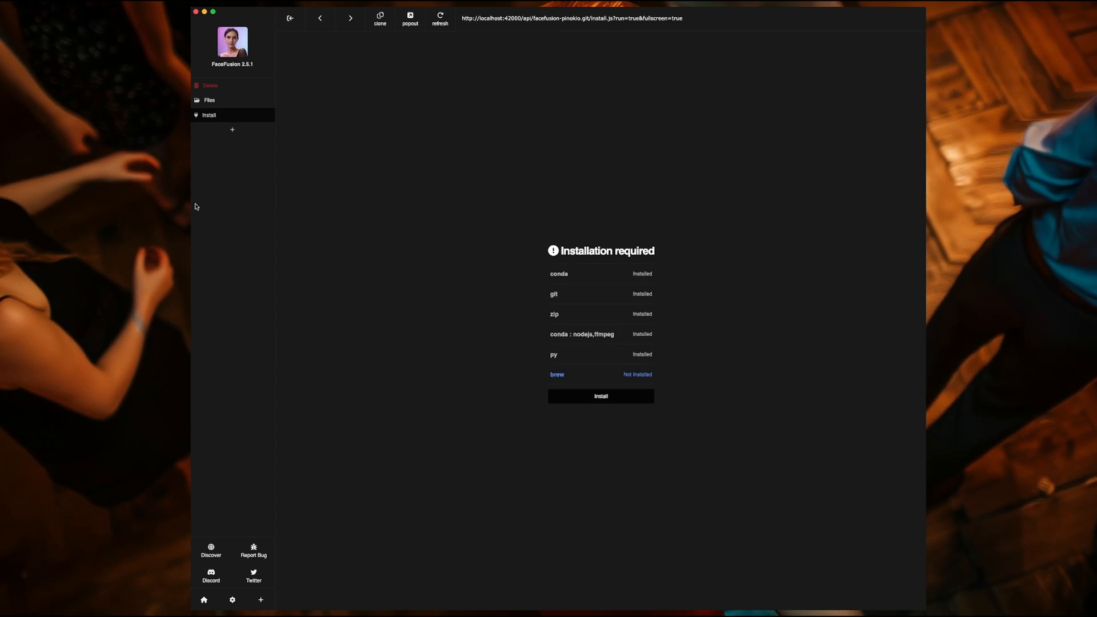
pyautogui.moveTo(670, 467)
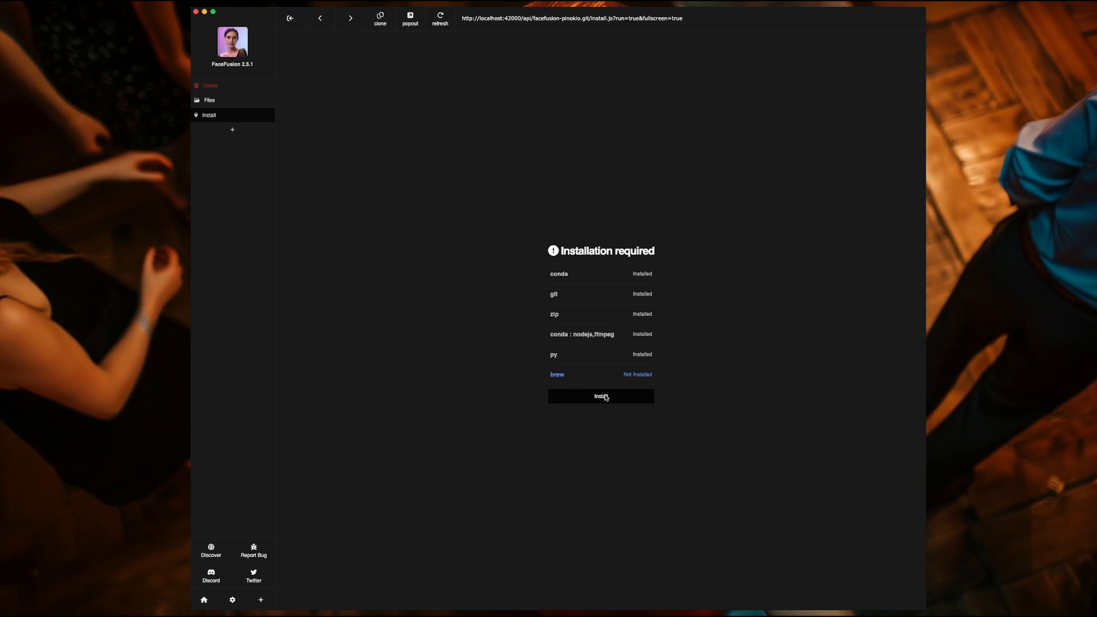
pyautogui.click(601, 396)
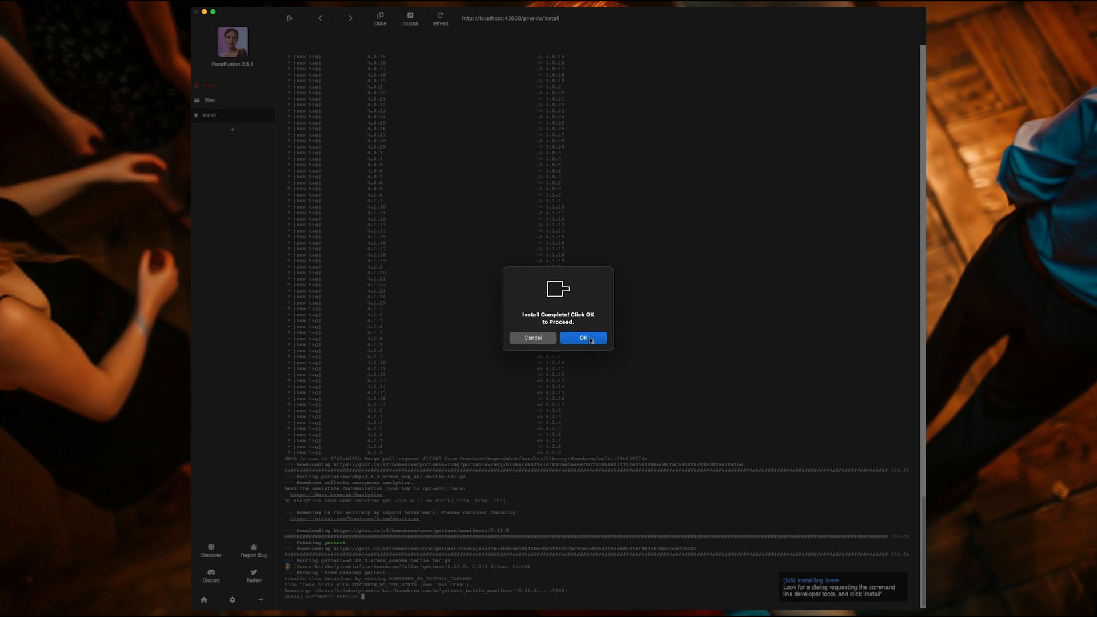
# Confirm brew finished installing and acknowledge the completed FaceFusion 2.5.1 install
pyautogui.click(582, 337)
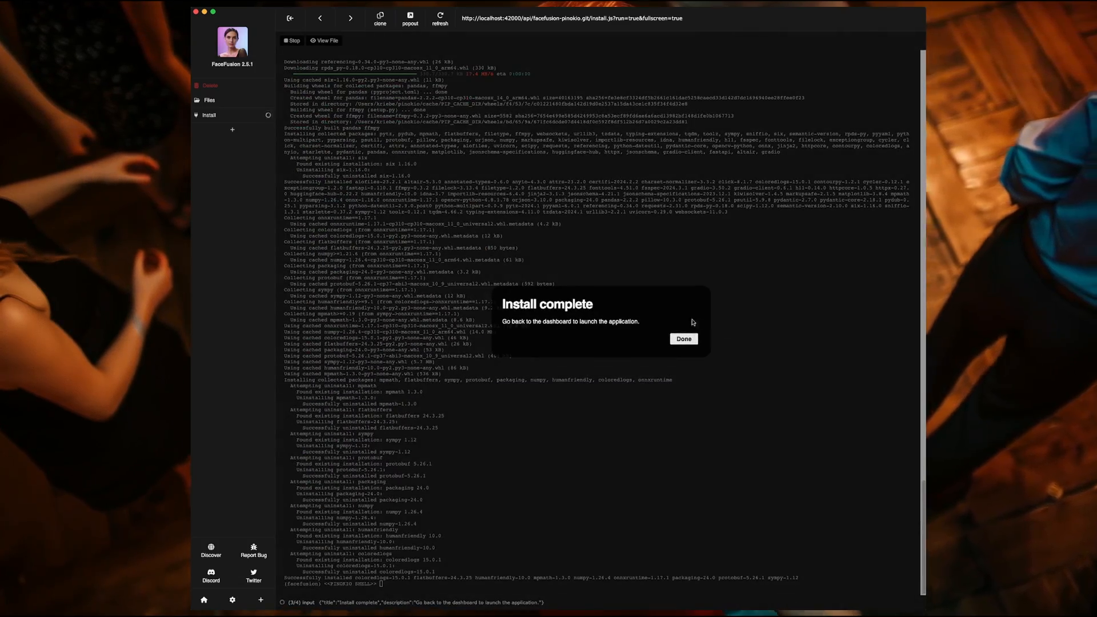
pyautogui.click(684, 338)
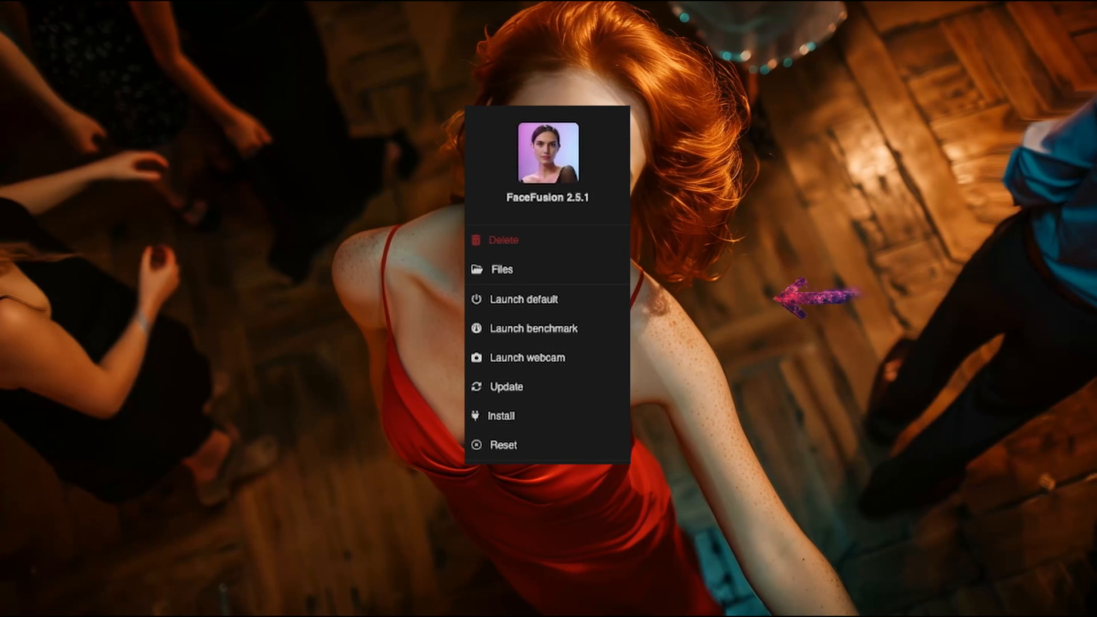
pyautogui.moveTo(578, 299)
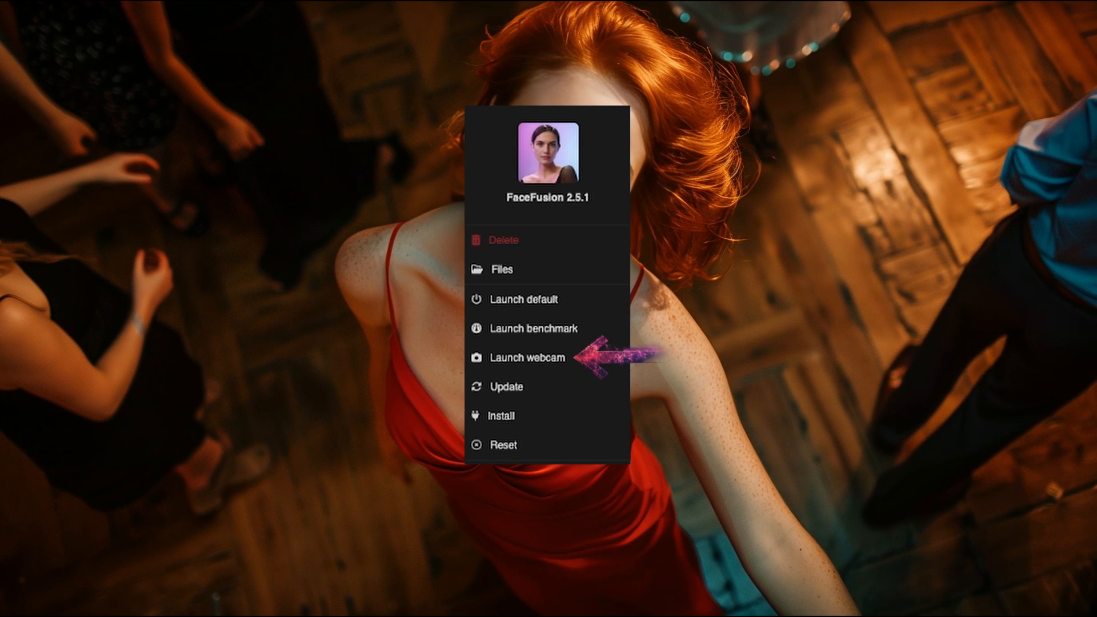
pyautogui.moveTo(562, 387)
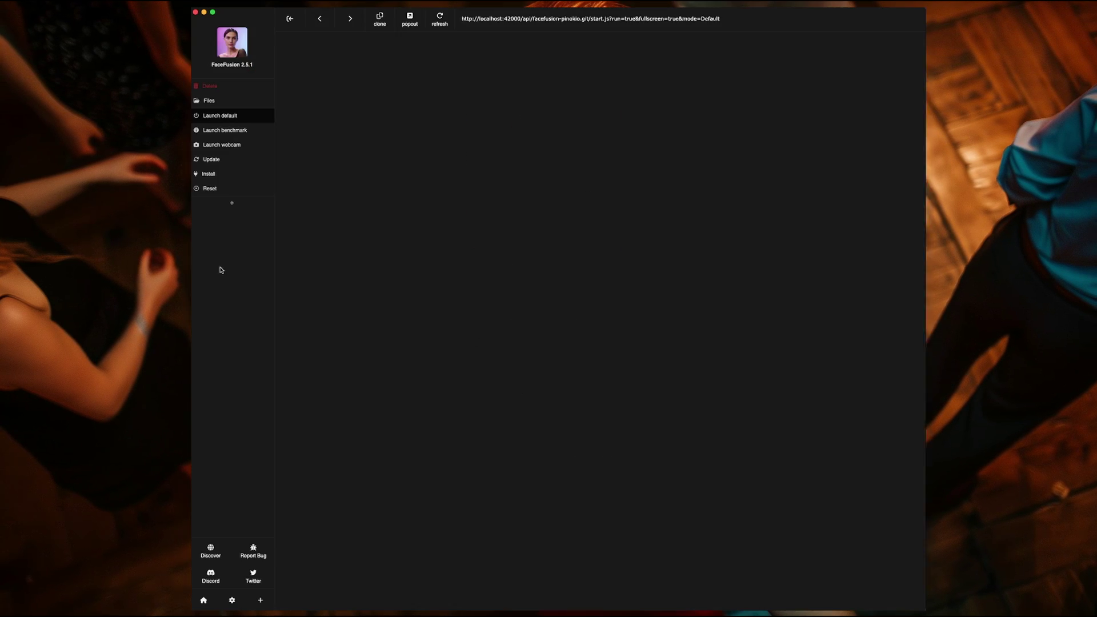
# Start the FaceFusion server in default mode on local URL 127.0.0.1:7860
pyautogui.click(219, 116)
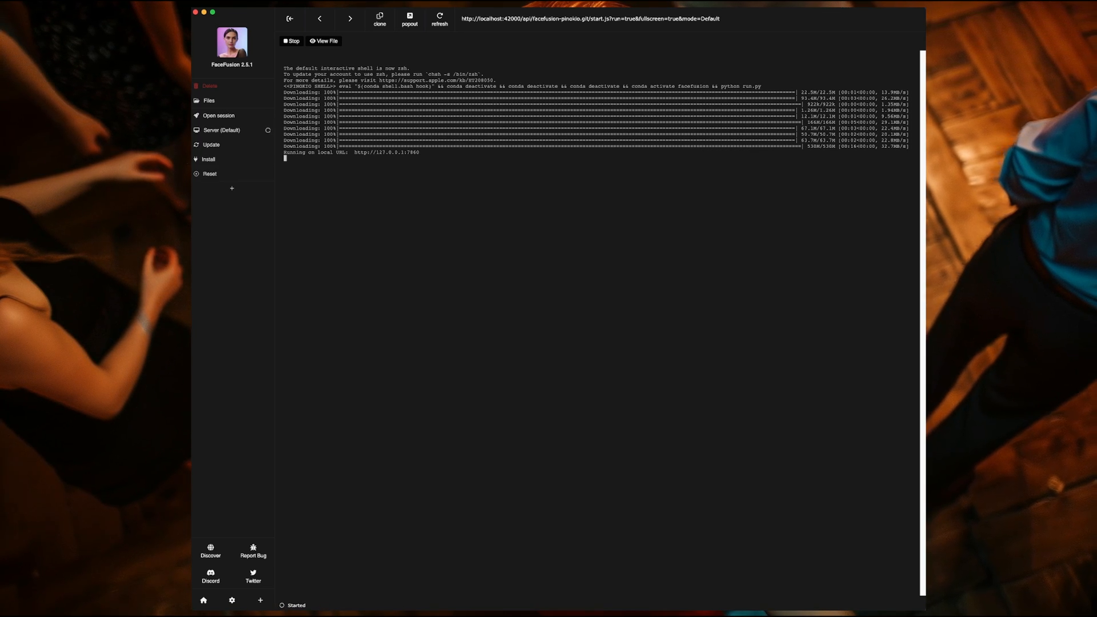
pyautogui.moveTo(450, 314)
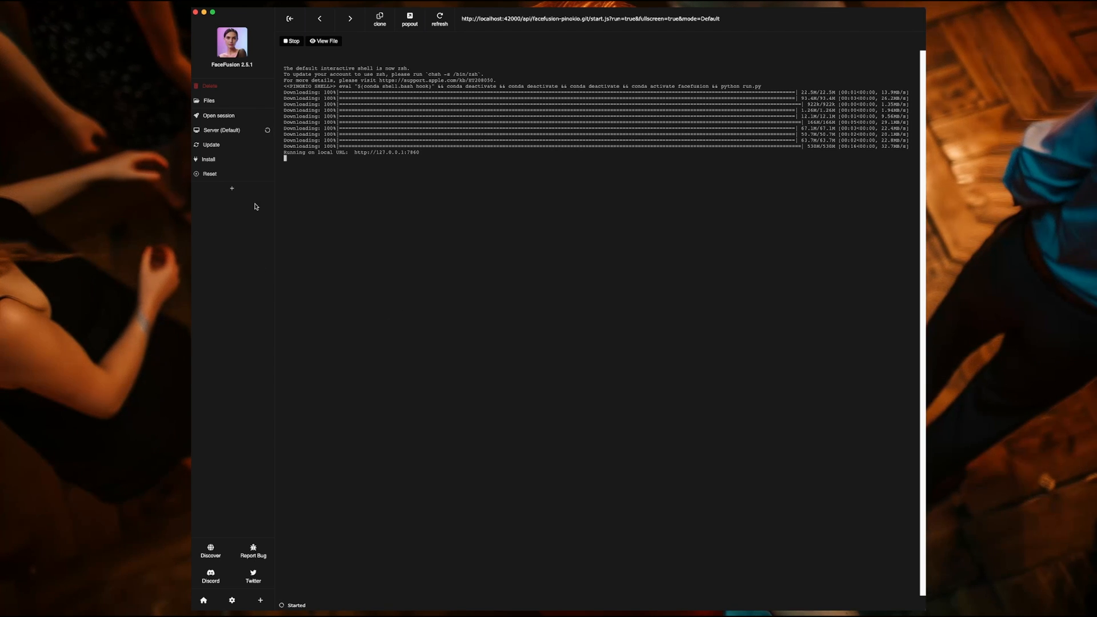
pyautogui.moveTo(243, 119)
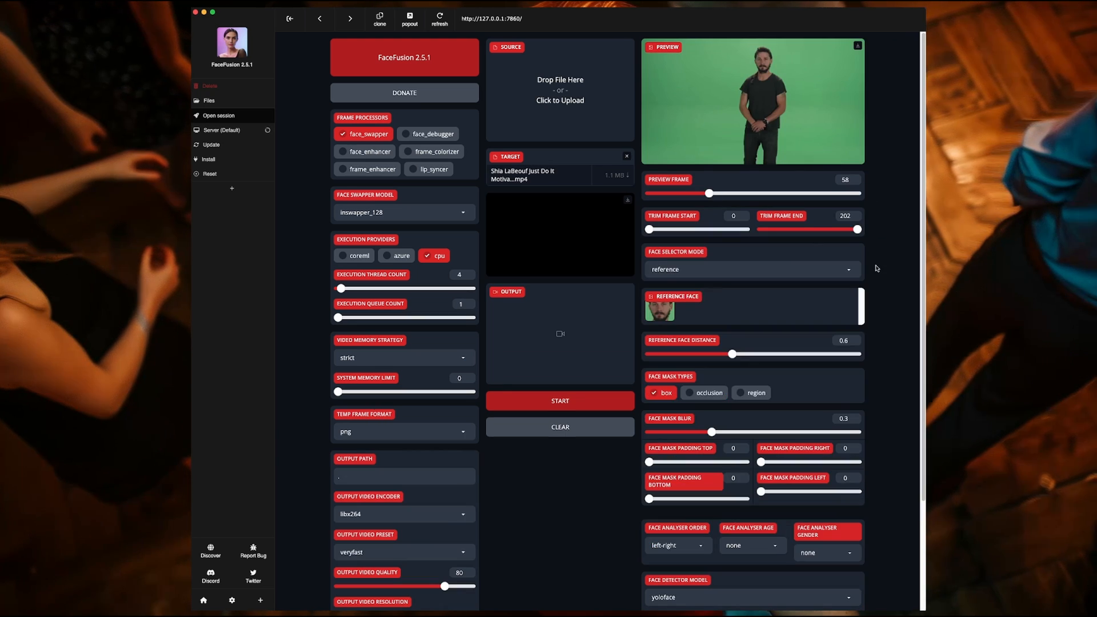
# Start rendering the Chris Pratt face swap onto the Shia LaBeouf target video
pyautogui.click(560, 89)
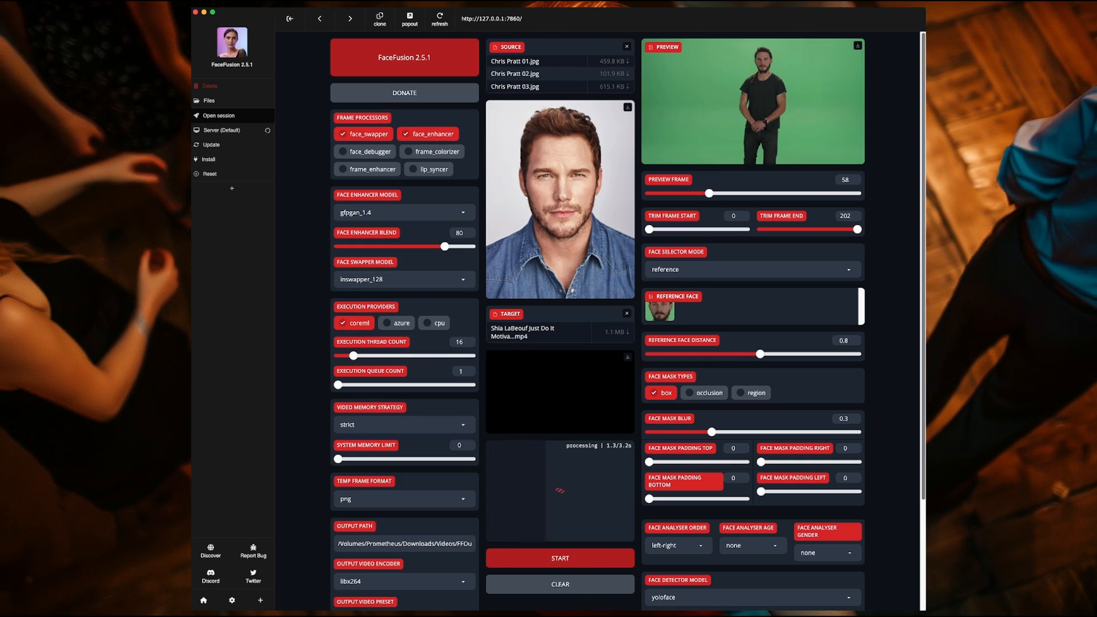
pyautogui.click(560, 558)
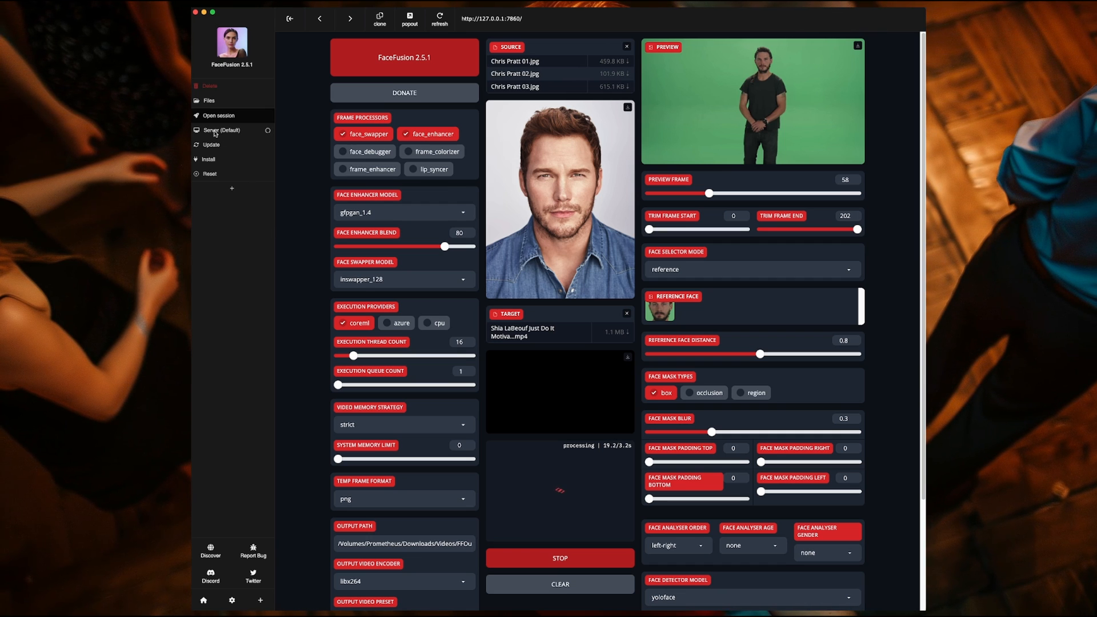
# Check the render's progress in the server log, then return to a fresh FaceFusion session
pyautogui.click(222, 129)
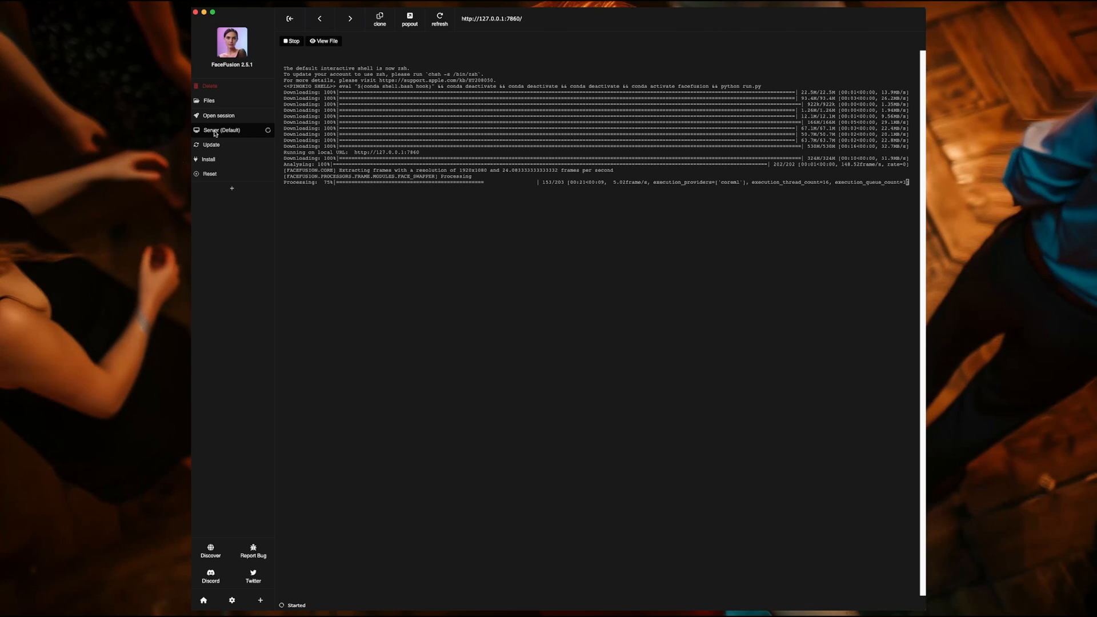
pyautogui.click(219, 115)
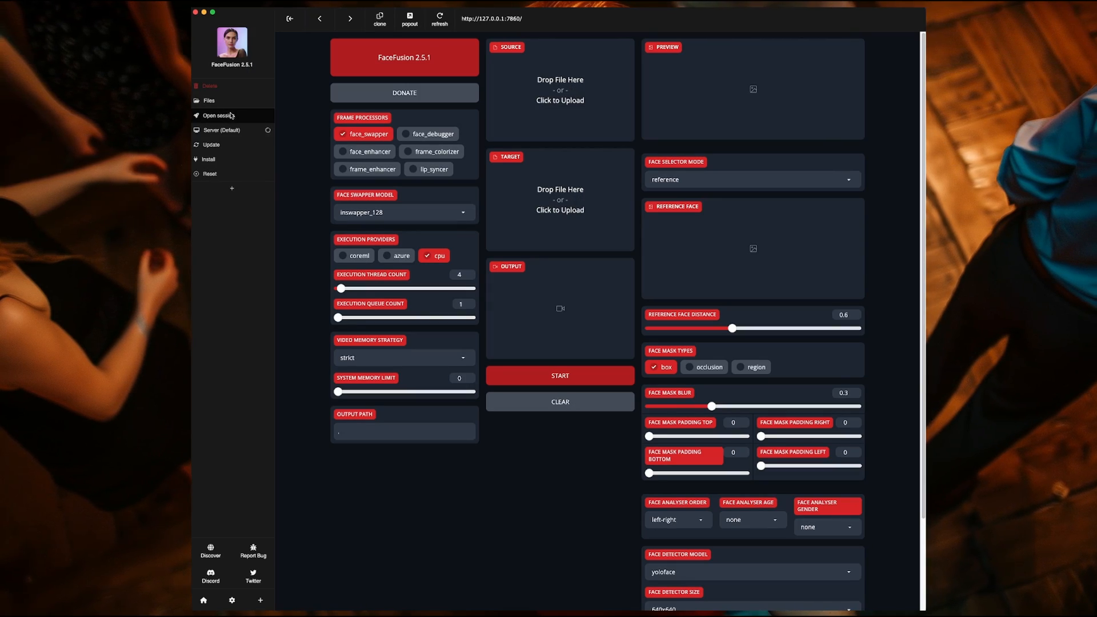
# Stop the running FaceFusion server from its terminal view
pyautogui.click(221, 131)
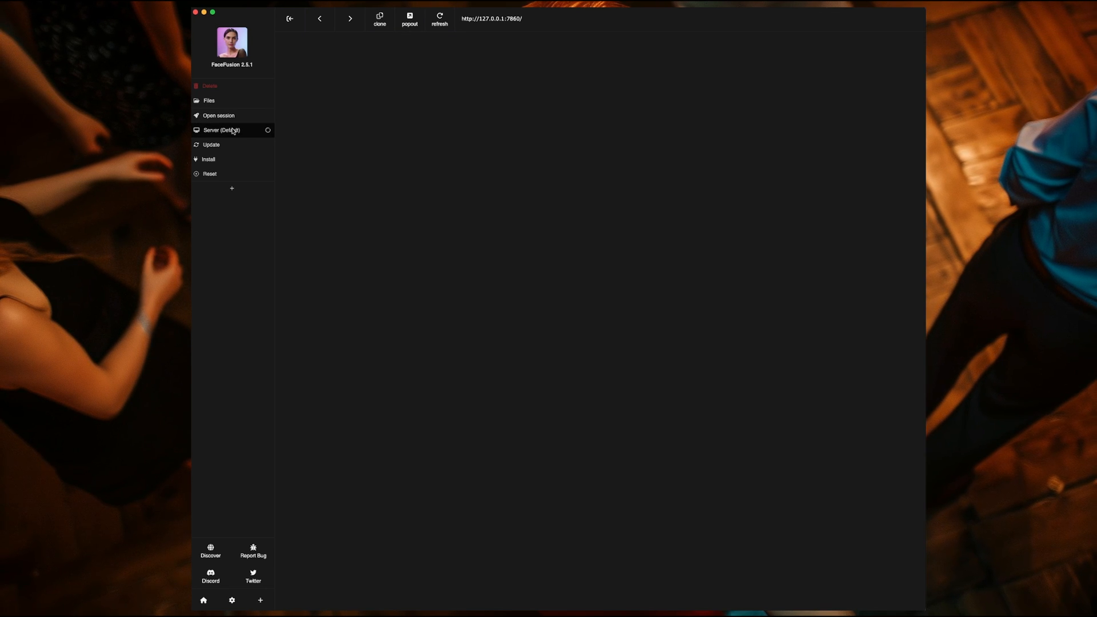
pyautogui.click(224, 131)
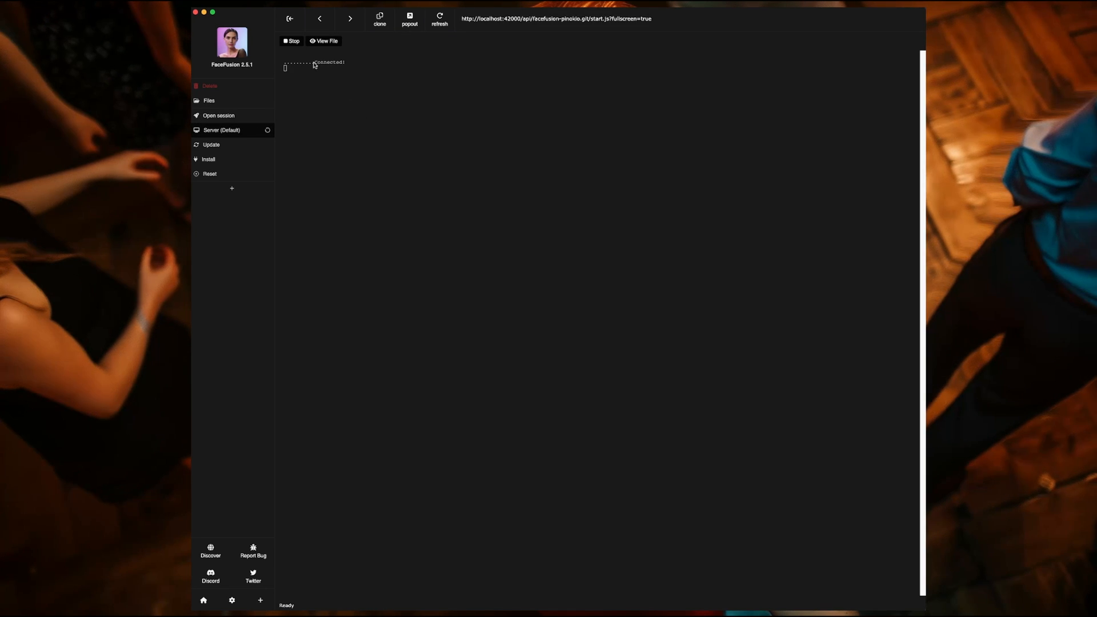
pyautogui.click(292, 41)
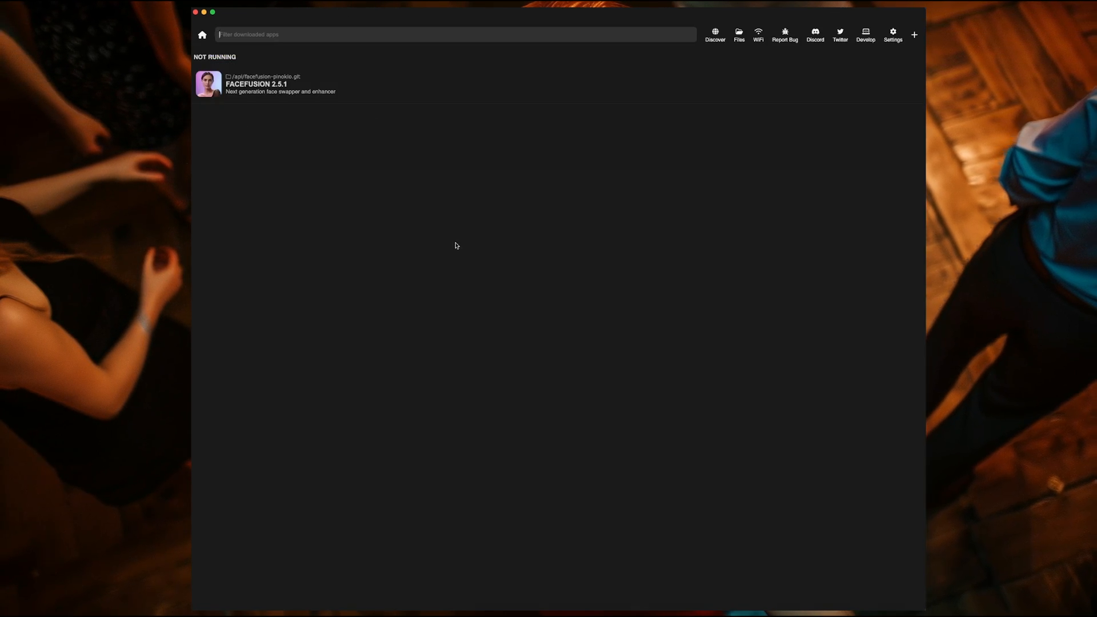
pyautogui.moveTo(707, 98)
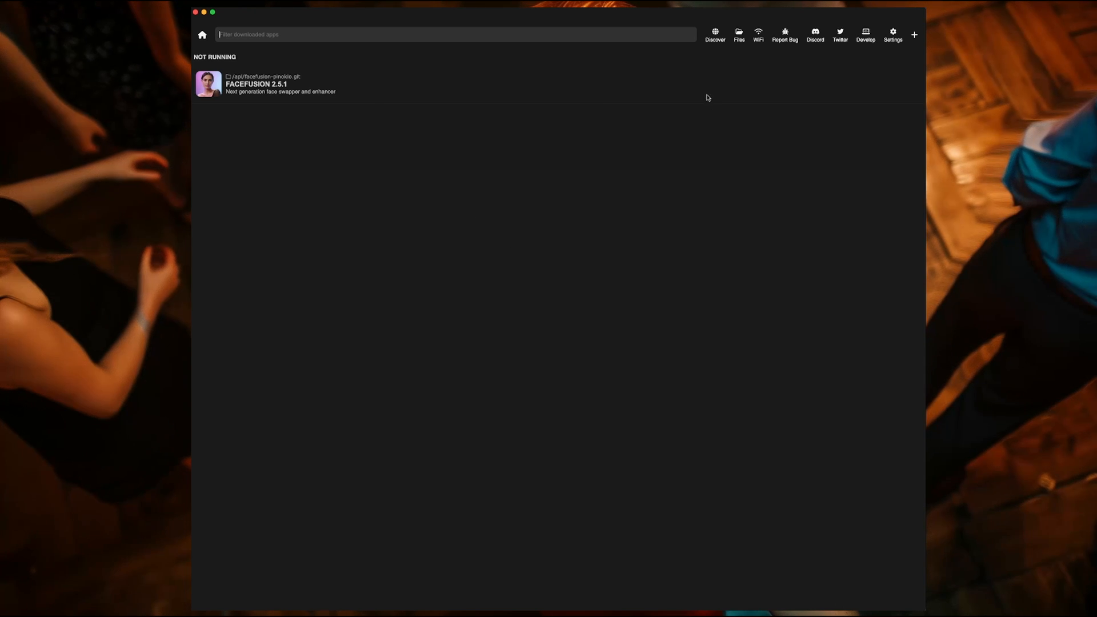
pyautogui.moveTo(709, 86)
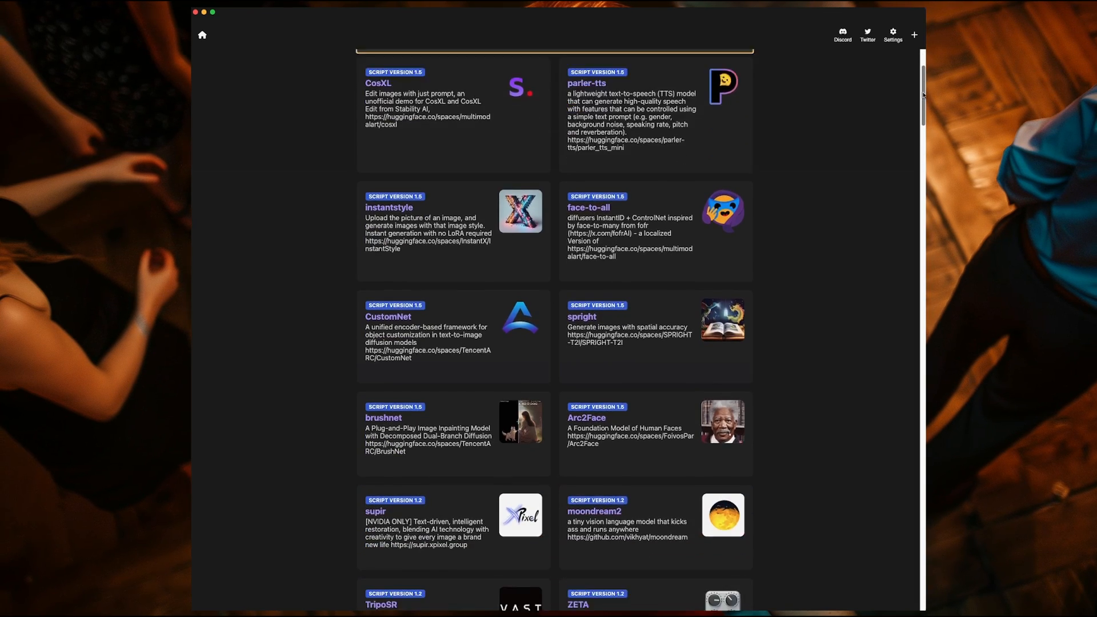
# Scroll through the Discover listings of verified scripts such as ComfyUI and InstantID
pyautogui.scroll(-3)
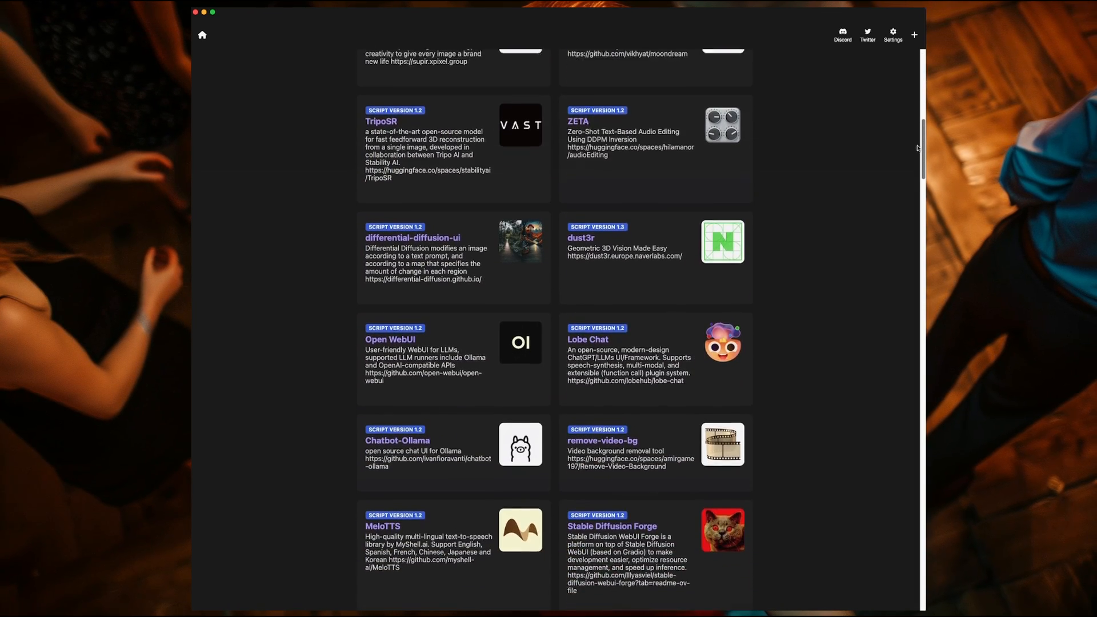
pyautogui.scroll(-3)
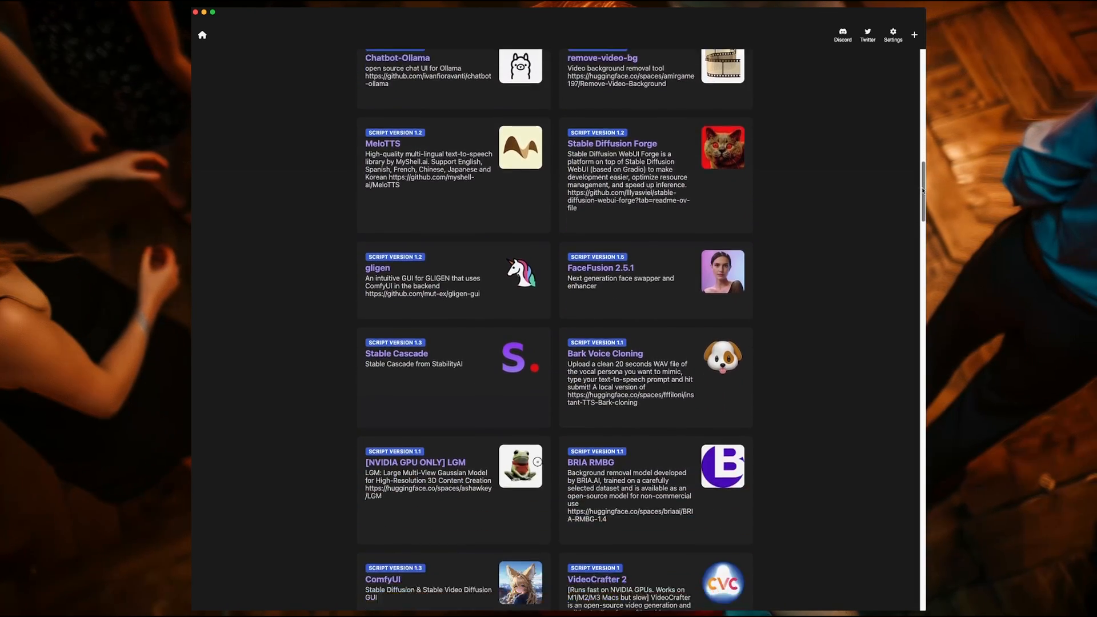
pyautogui.scroll(-3)
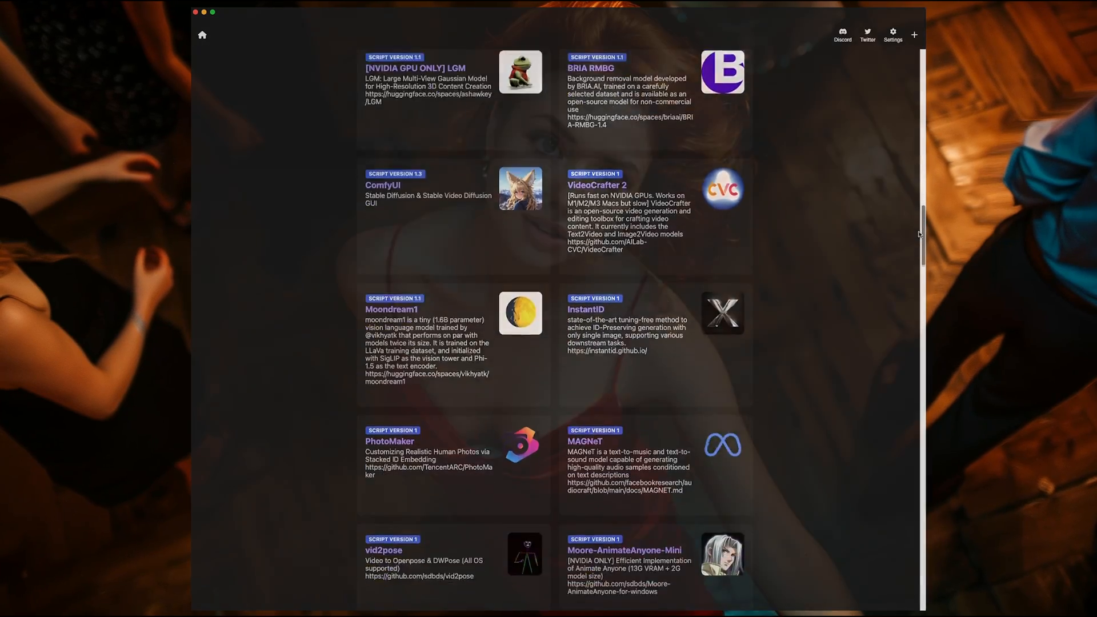